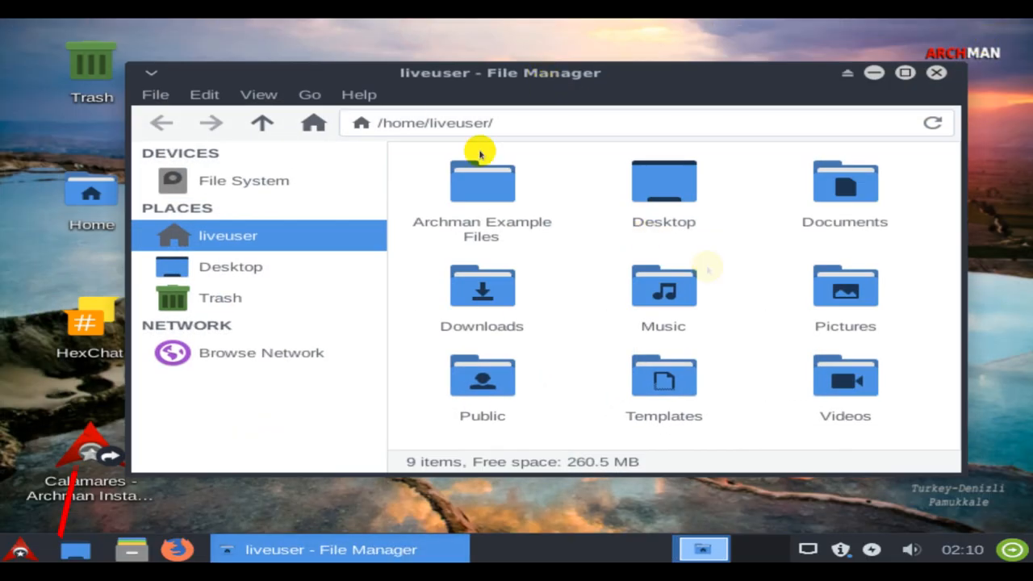
Step: Show Thunar's About dialog Credits, listing its creators, documenters and artwork author
click(359, 93)
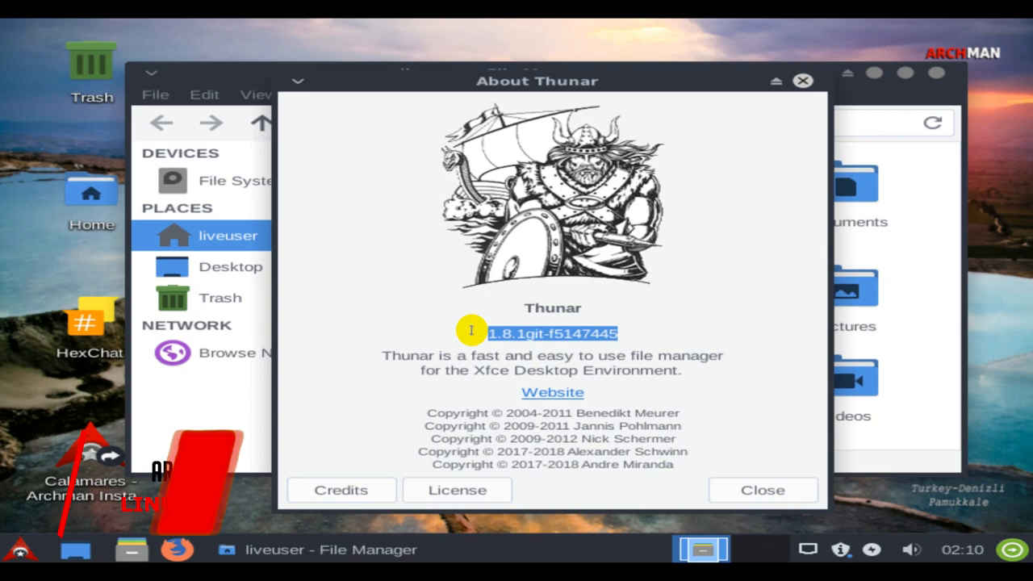
click(340, 491)
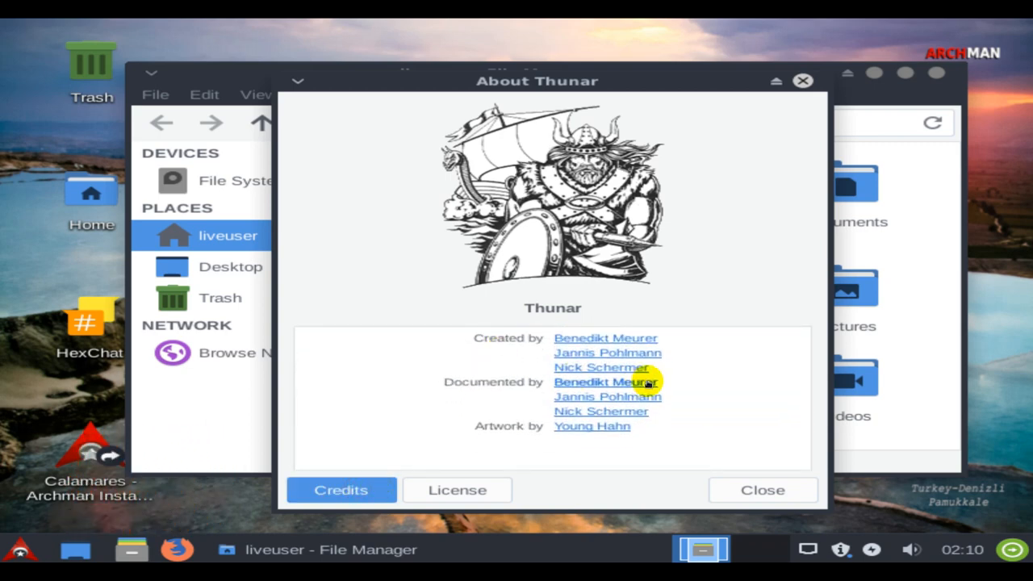